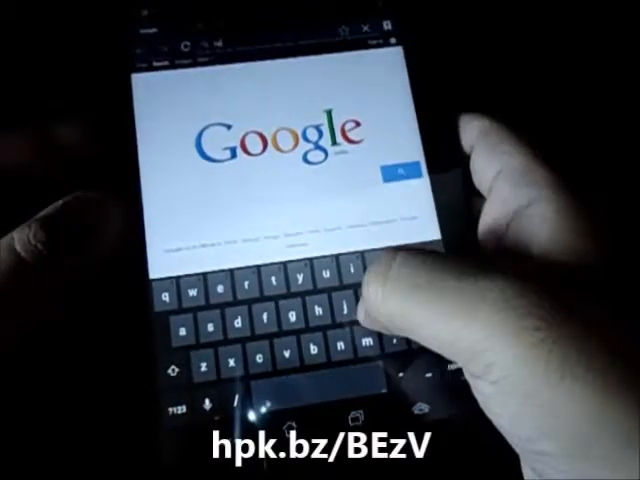
Step: Enter the hpk.bz Buzz Launcher short link in the search box so the app chooser appears
type("hpk")
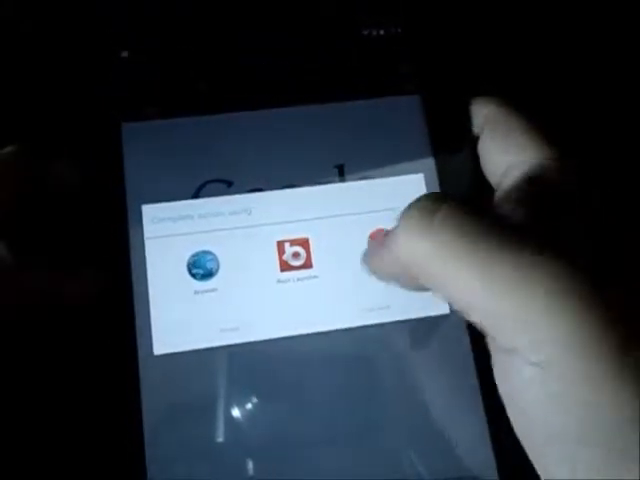
Step: Choose Buzz Launcher with 'Just once' to handle the link and let it load
left_click(294, 268)
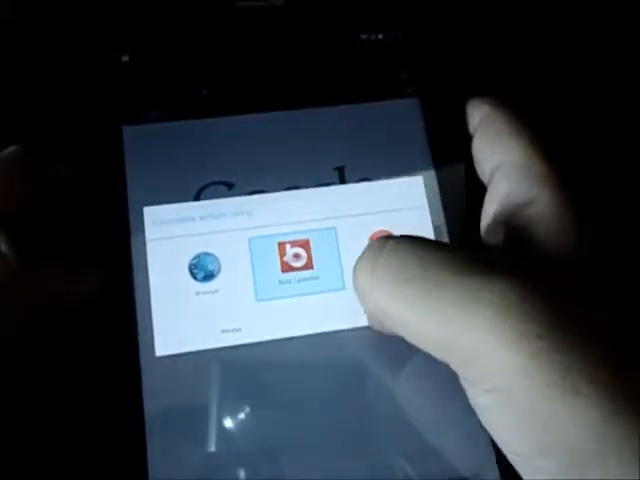
left_click(292, 264)
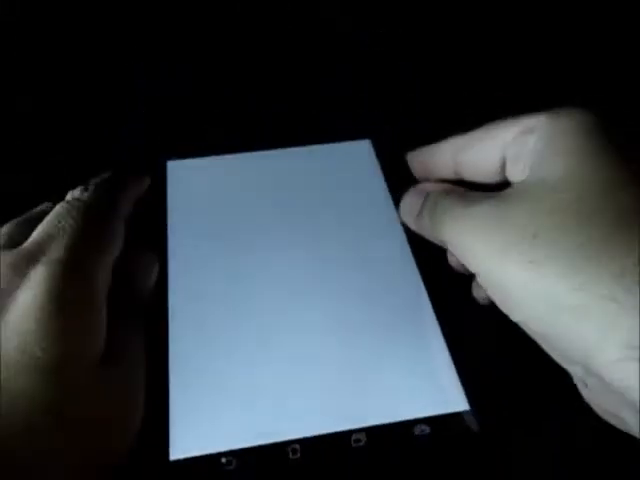